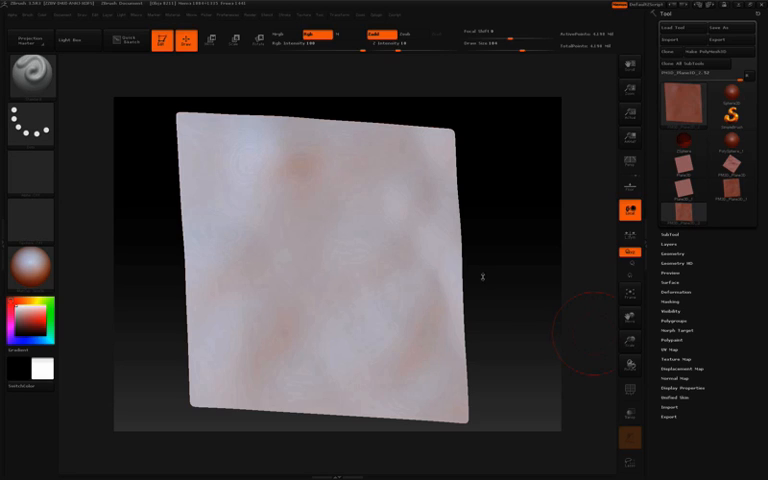
{"action": "mouse_move", "coordinate": [483, 278]}
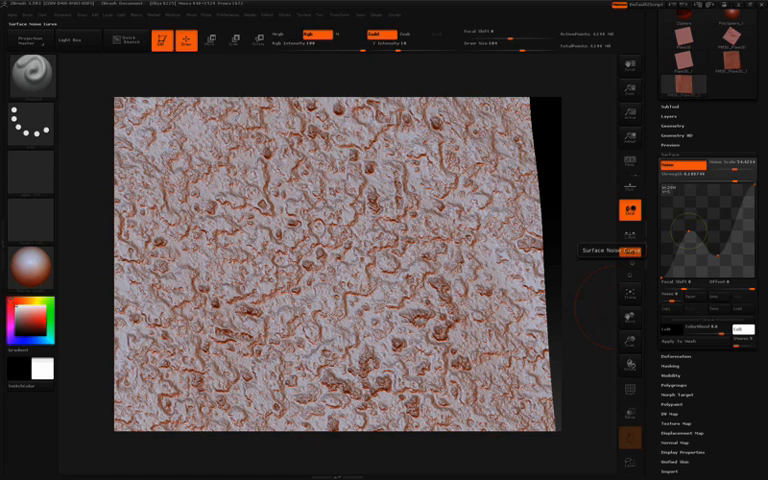
{"action": "left_click", "coordinate": [630, 250]}
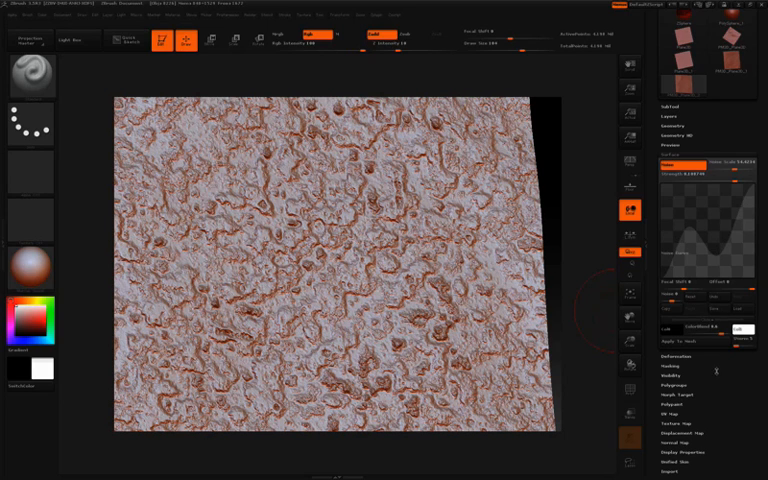
{"action": "left_click", "coordinate": [628, 250]}
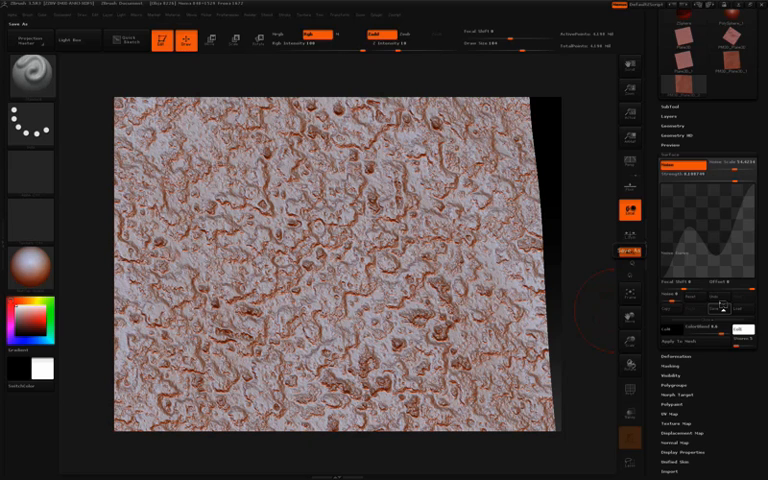
- Lower surface Noise Scale to about 2.58 and Strength to about 0.16
{"action": "left_click", "coordinate": [628, 250]}
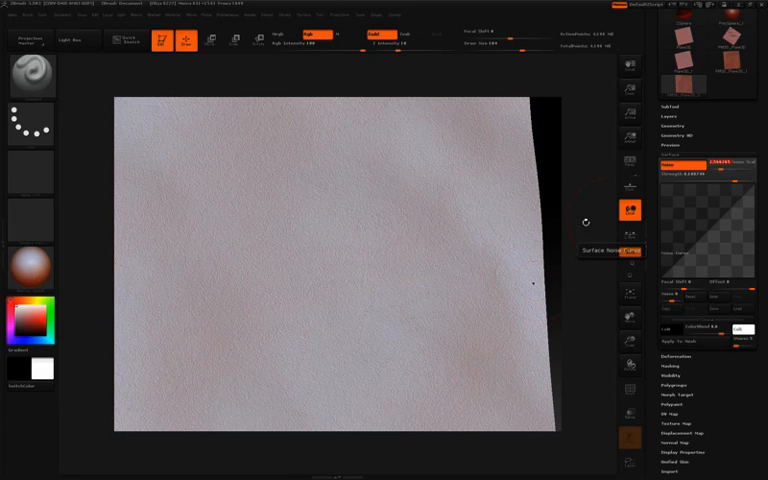
{"action": "left_click", "coordinate": [627, 251]}
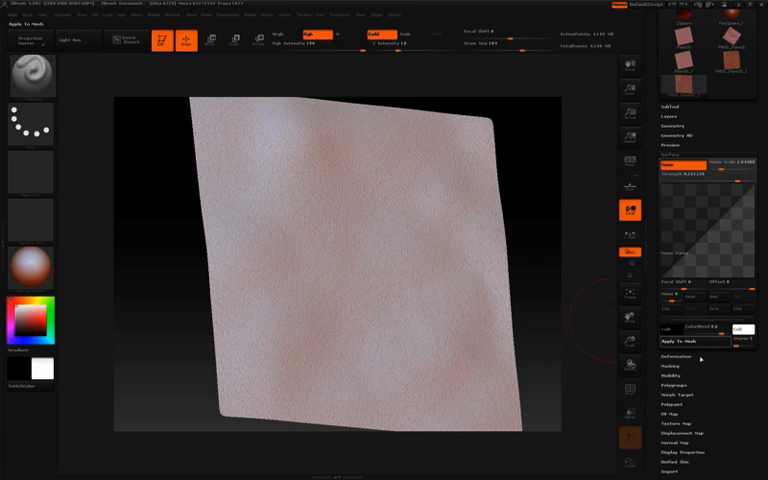
- Bake the fine pore noise into the plane with Apply To Mesh
{"action": "left_click", "coordinate": [493, 368]}
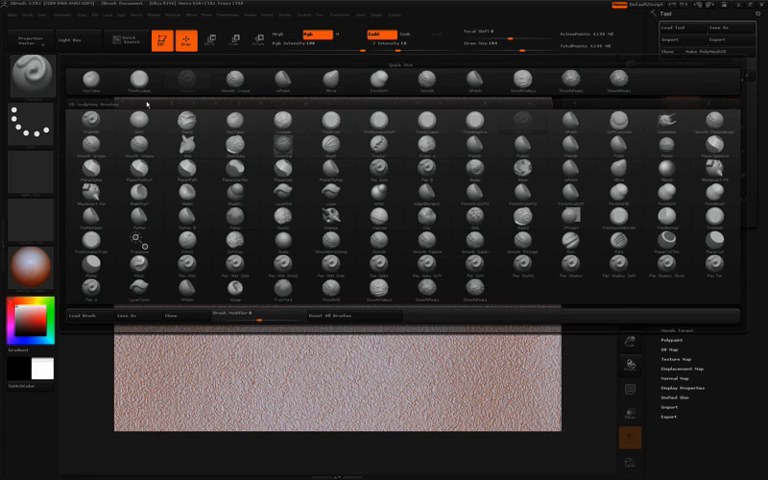
{"action": "left_click", "coordinate": [72, 41]}
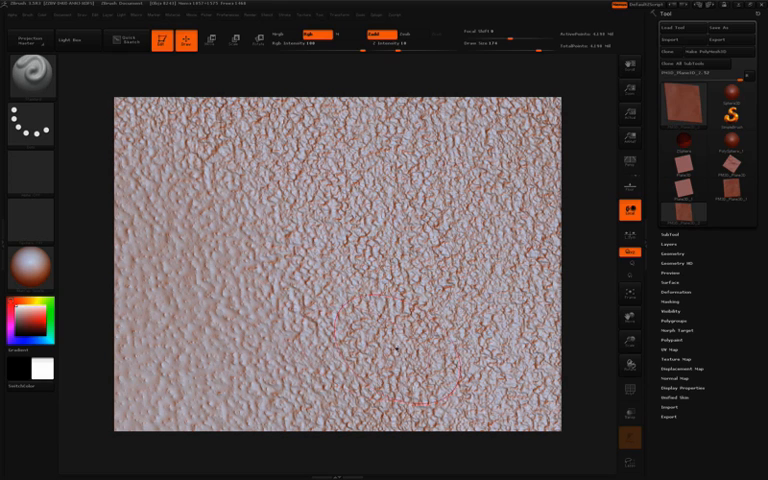
{"action": "mouse_move", "coordinate": [362, 243]}
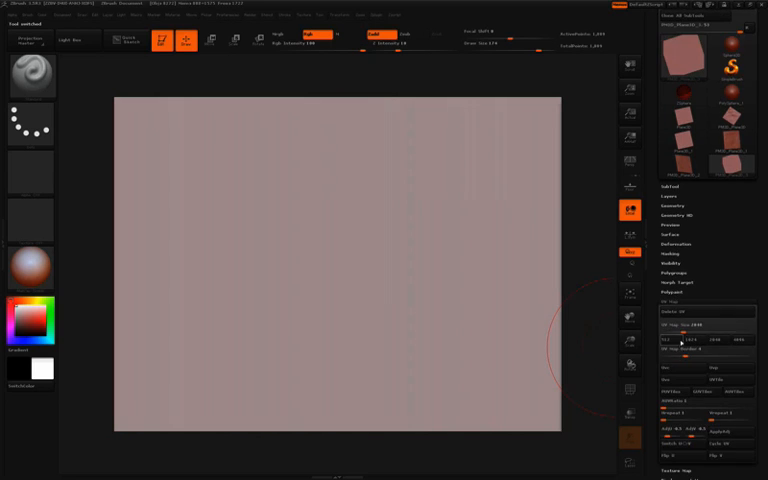
- Divide the plane repeatedly in Tool > Geometry to over a million points
{"action": "left_click", "coordinate": [668, 301]}
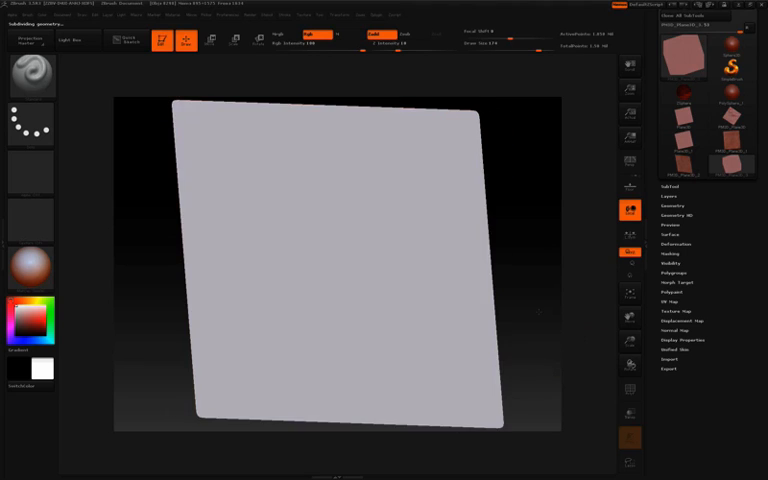
{"action": "left_click", "coordinate": [663, 234]}
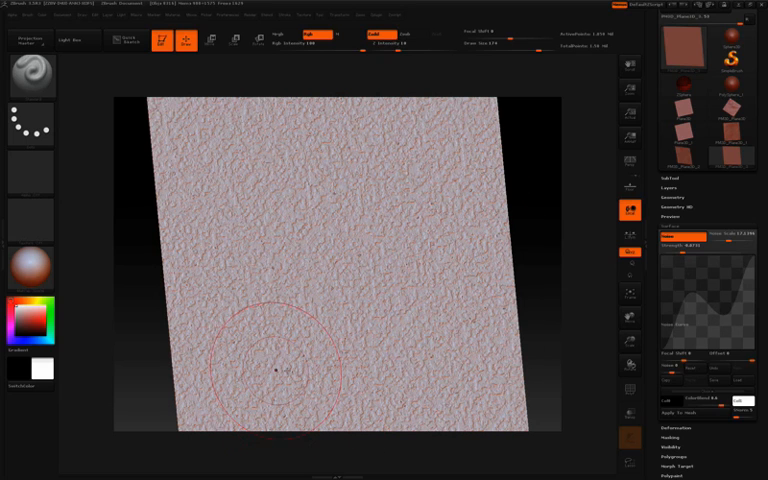
{"action": "mouse_move", "coordinate": [373, 345]}
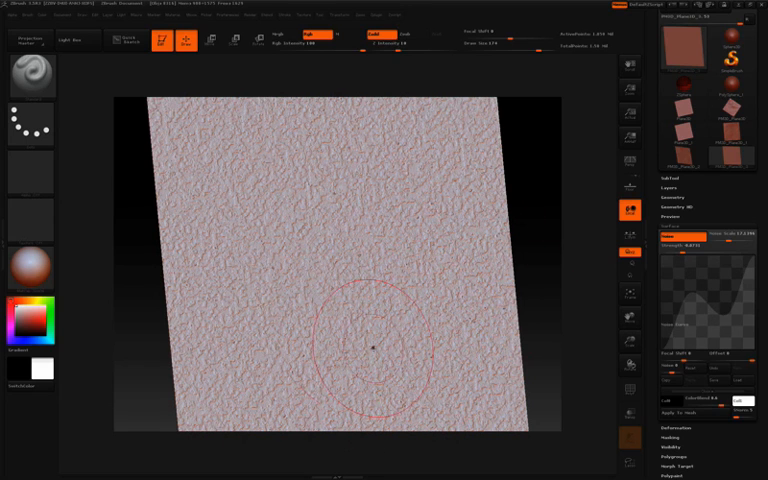
{"action": "mouse_move", "coordinate": [540, 308]}
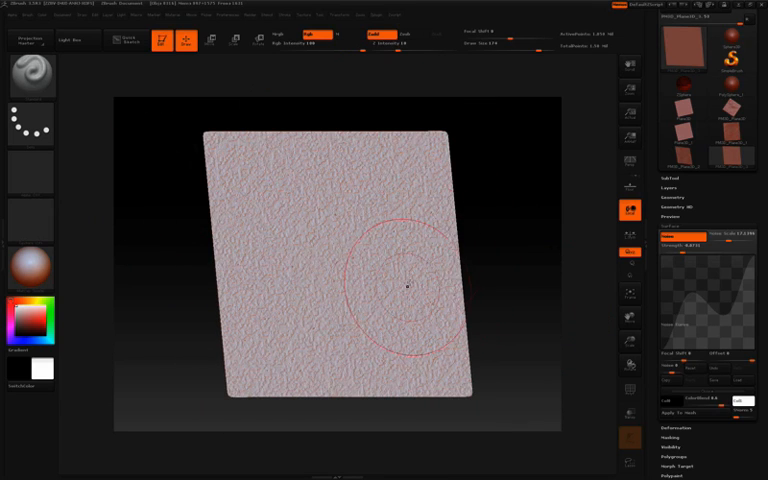
{"action": "mouse_move", "coordinate": [286, 216]}
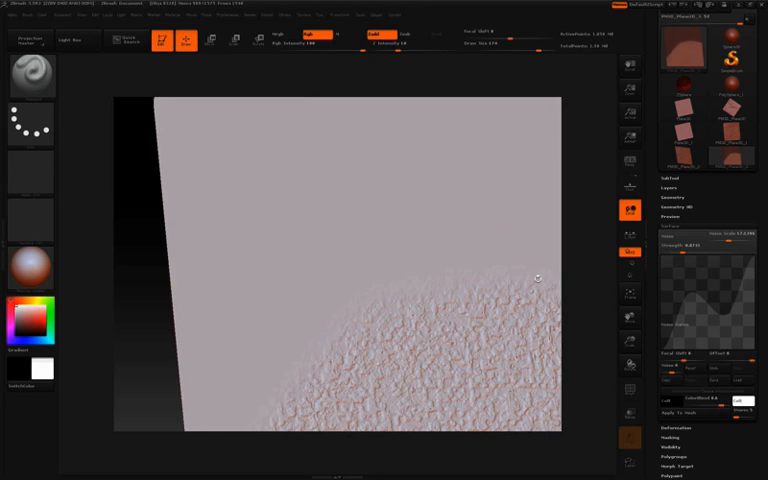
- Apply surface noise only to the unmasked lower-right area of the plane
{"action": "left_click", "coordinate": [257, 263]}
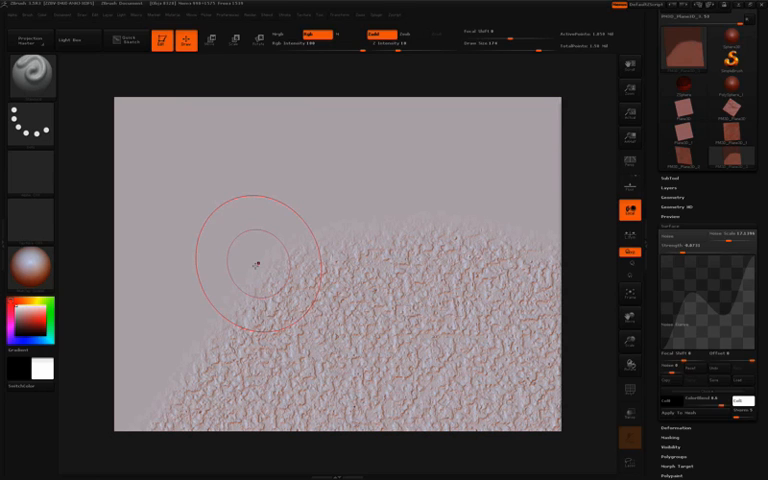